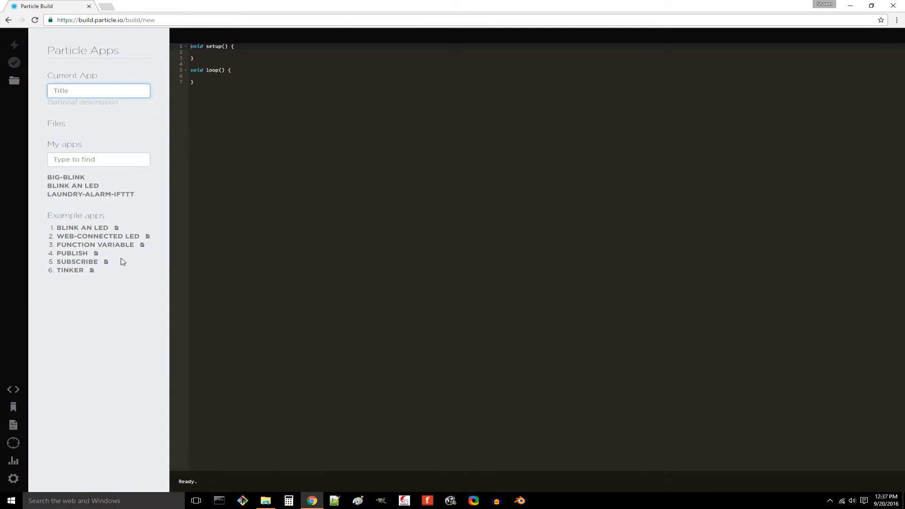
# Title the new app 'ifttt-on-off'.
pyautogui.write('ifttt-on-off')
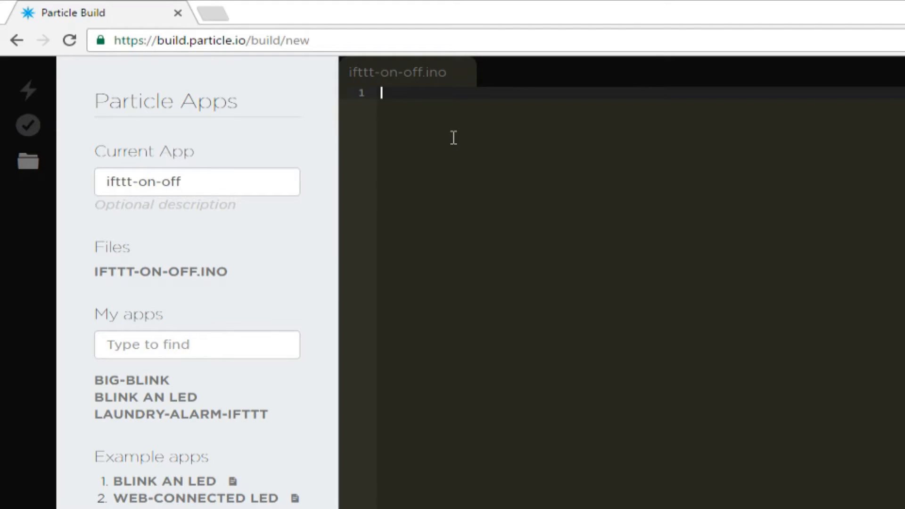
# Declare pst = D6, a setup() with pinMode and Particle.function("switch", pinSwitch), and an empty loop().
pyautogui.write('int pst = D6;')
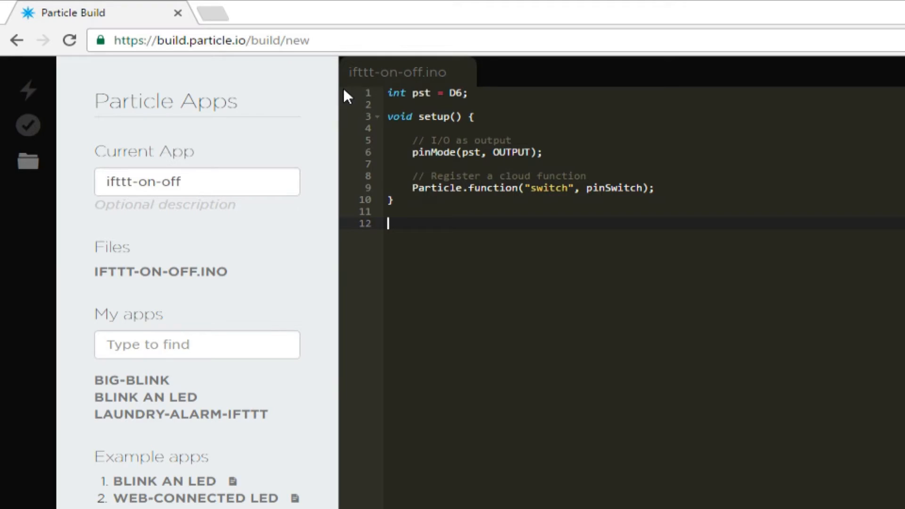
pyautogui.write('void loop() {')
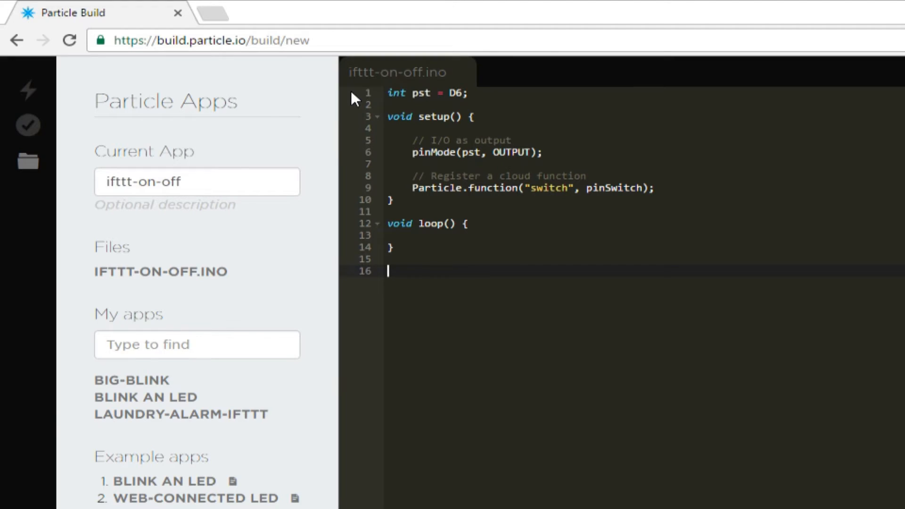
# Begin pinSwitch(String state) with an 'on' branch writing pst HIGH.
pyautogui.write('int pinSwitch(S')
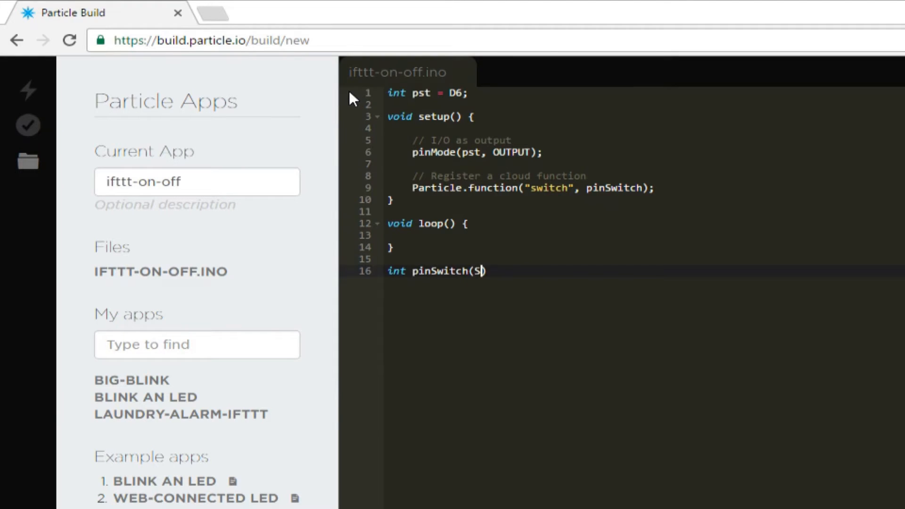
pyautogui.write('tring state) {')
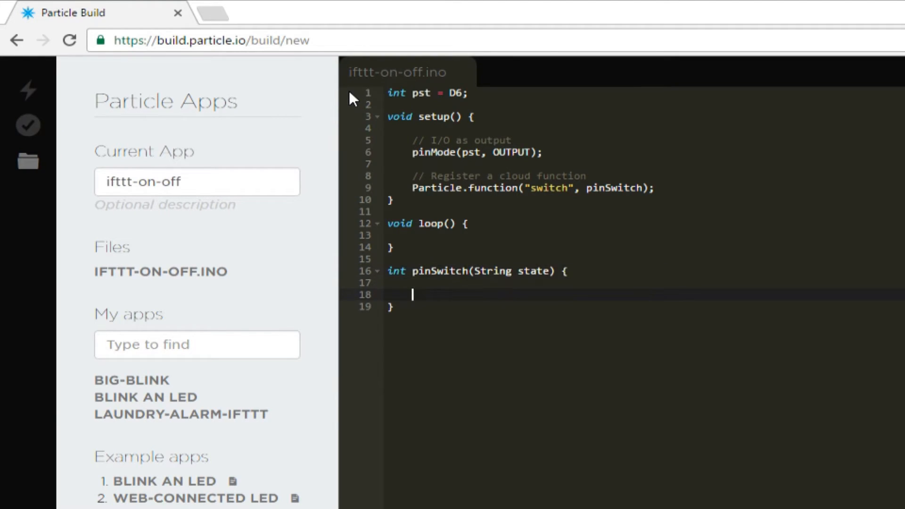
pyautogui.write('// Set pin state based on given parameters')
pyautogui.write('if ( state == "')
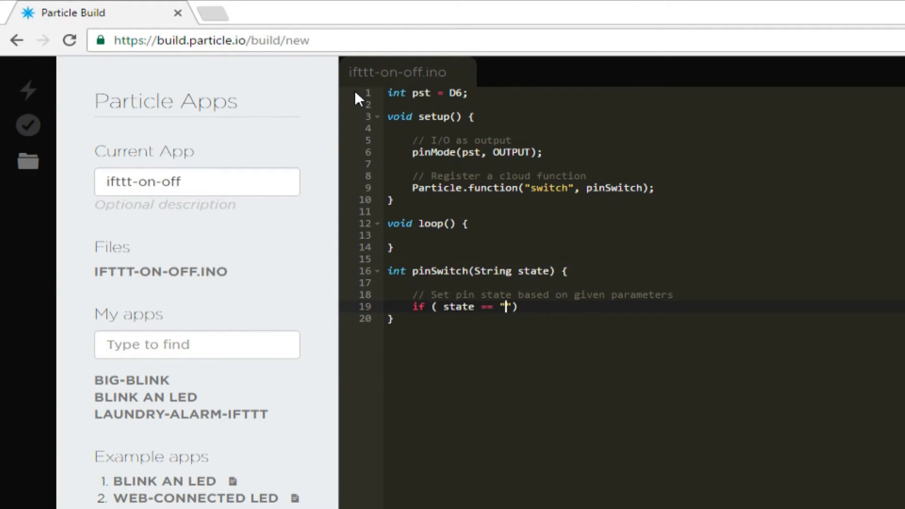
pyautogui.write('on" ) {')
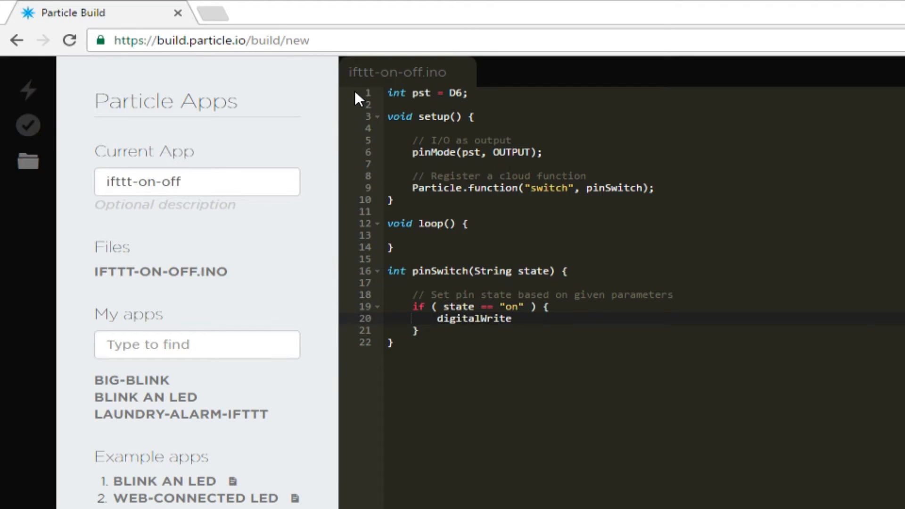
pyautogui.write('(pst, HIGH);')
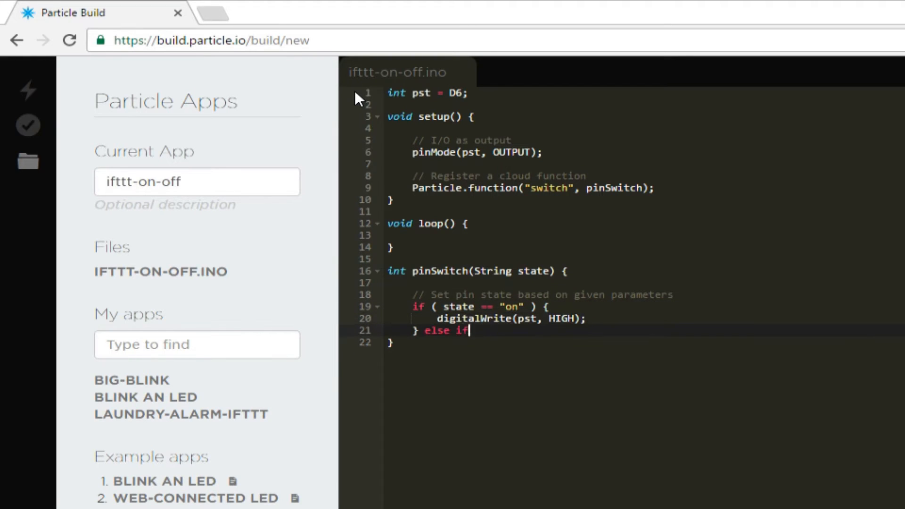
# Add the 'off' branch writing pst LOW, return 0, and save the firmware.
pyautogui.write('( state == "off" ) {')
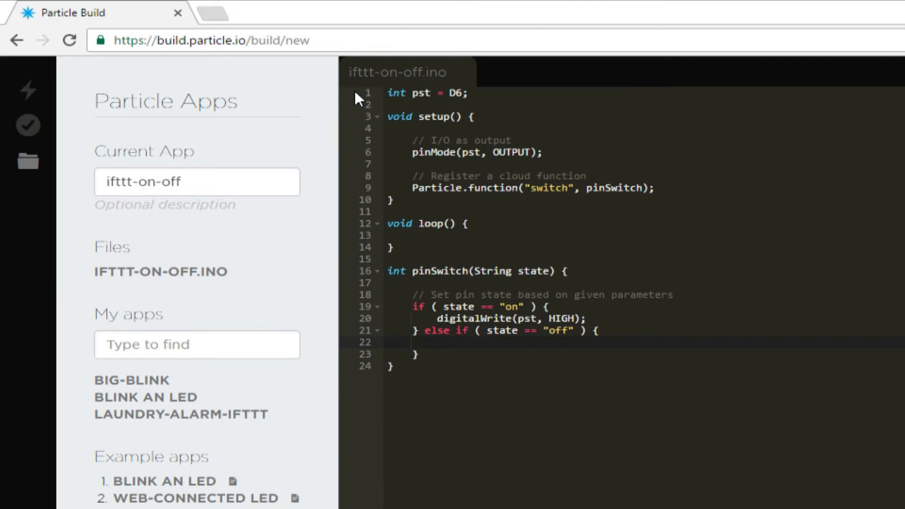
pyautogui.write('digitalWrite(pst, LOW);')
pyautogui.click(646, 354)
pyautogui.write(' else {')
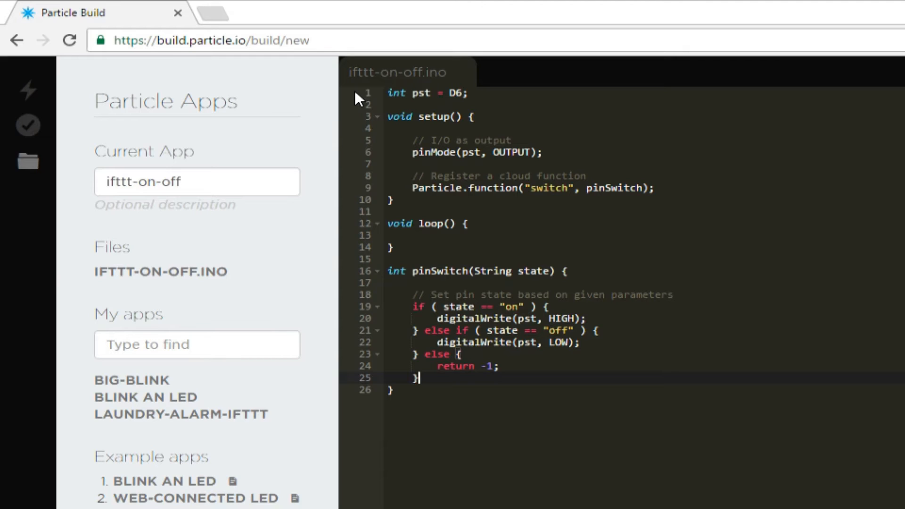
pyautogui.press('Enter')
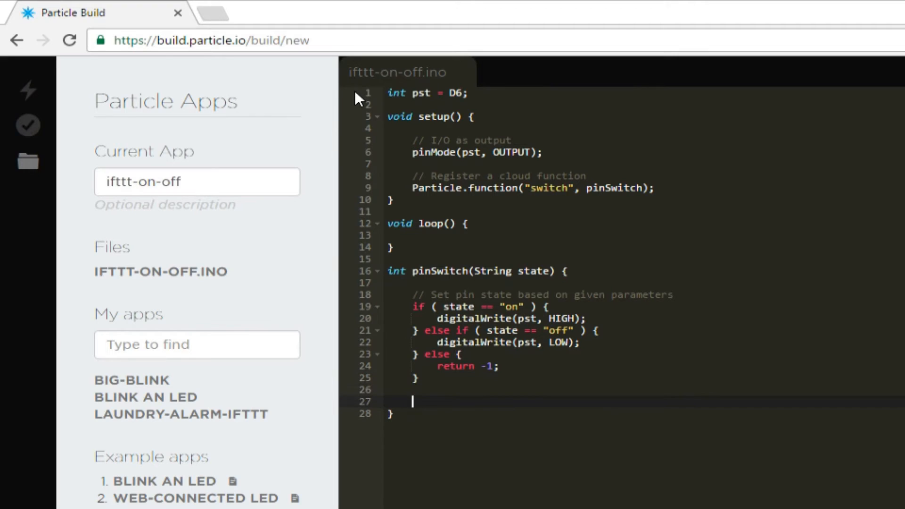
pyautogui.write('return 0;')
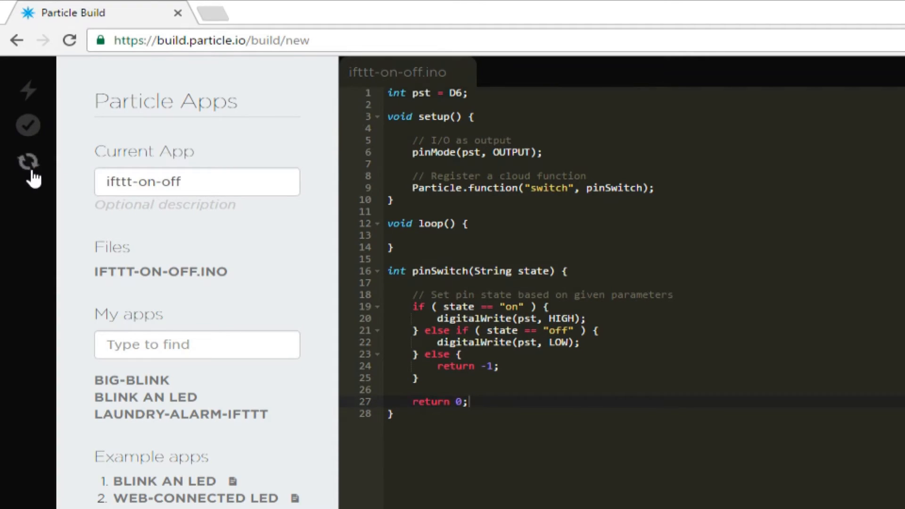
pyautogui.click(196, 6)
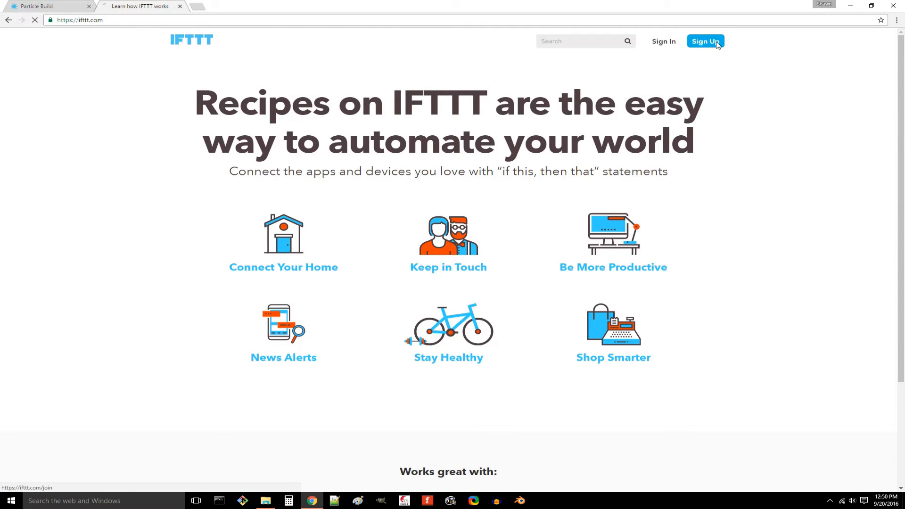
# Sign in to IFTTT and start a new recipe from My Recipes.
pyautogui.click(705, 41)
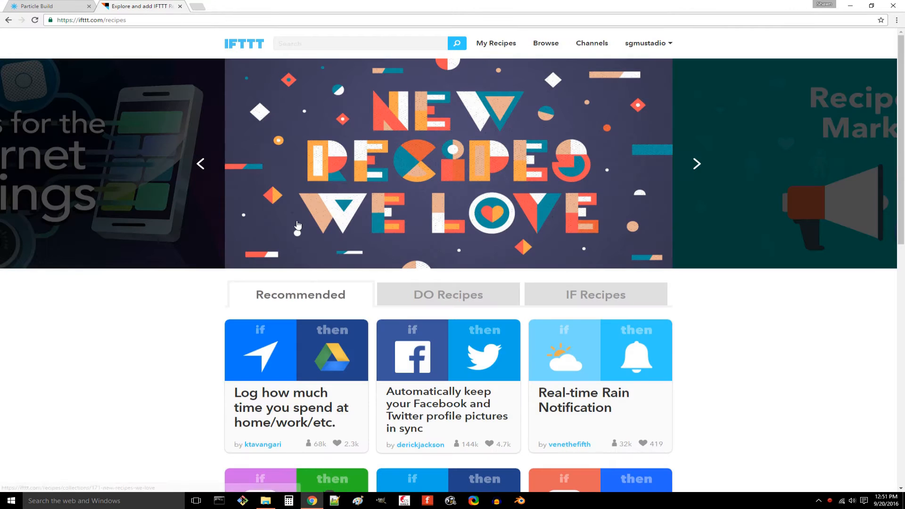
pyautogui.click(495, 43)
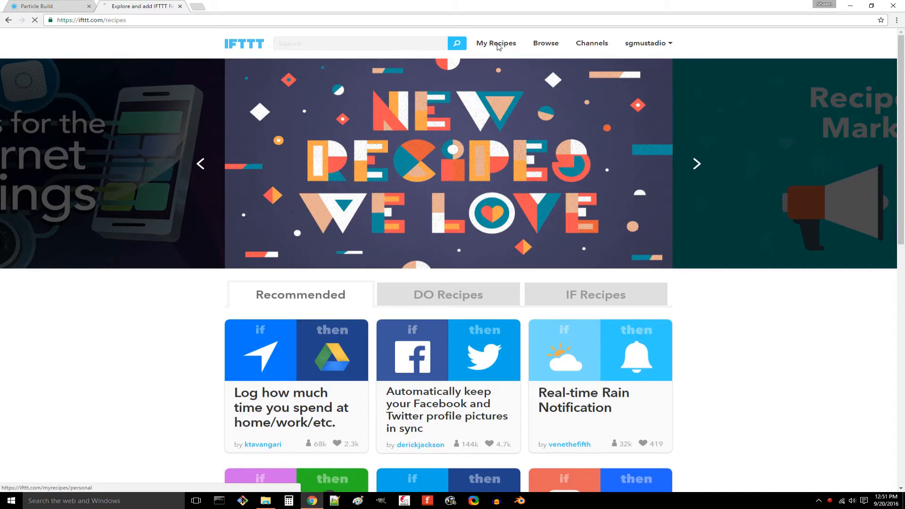
pyautogui.click(495, 43)
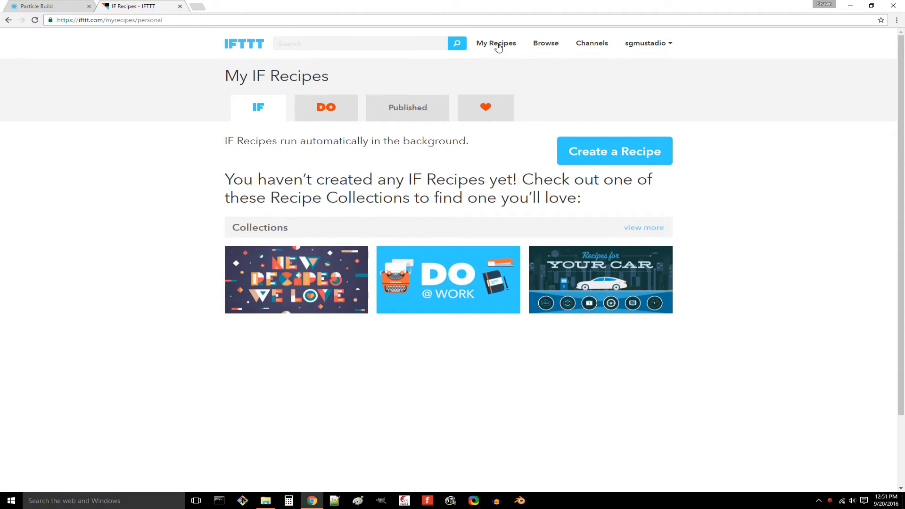
pyautogui.click(613, 150)
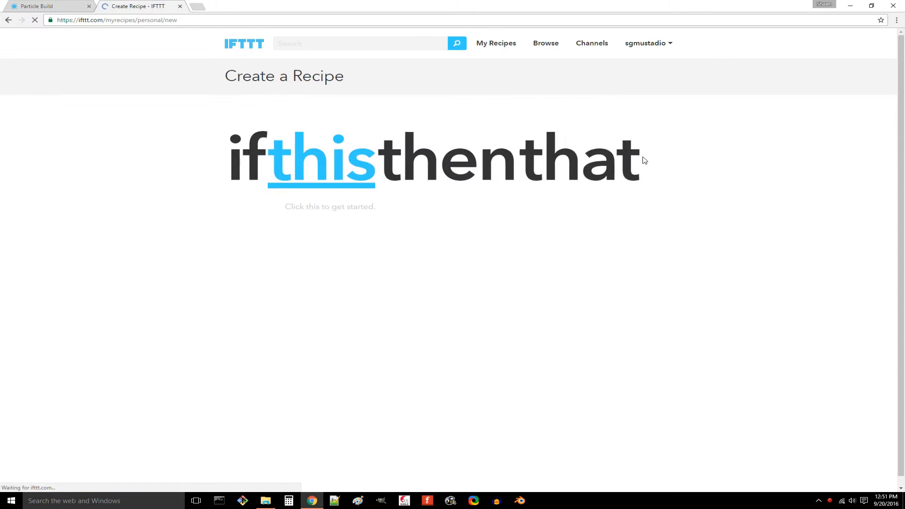
# Choose the Weather channel connected for Denver and create the Sunset trigger.
pyautogui.click(323, 158)
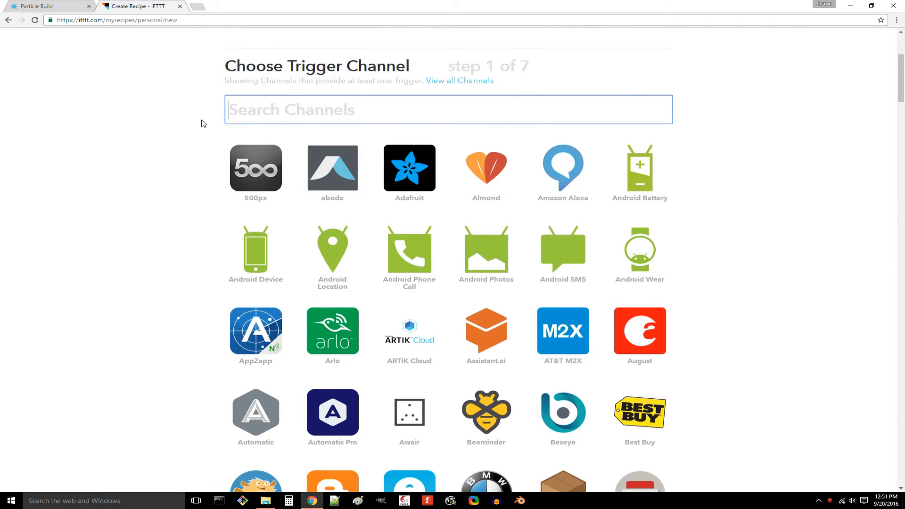
pyautogui.write('weather')
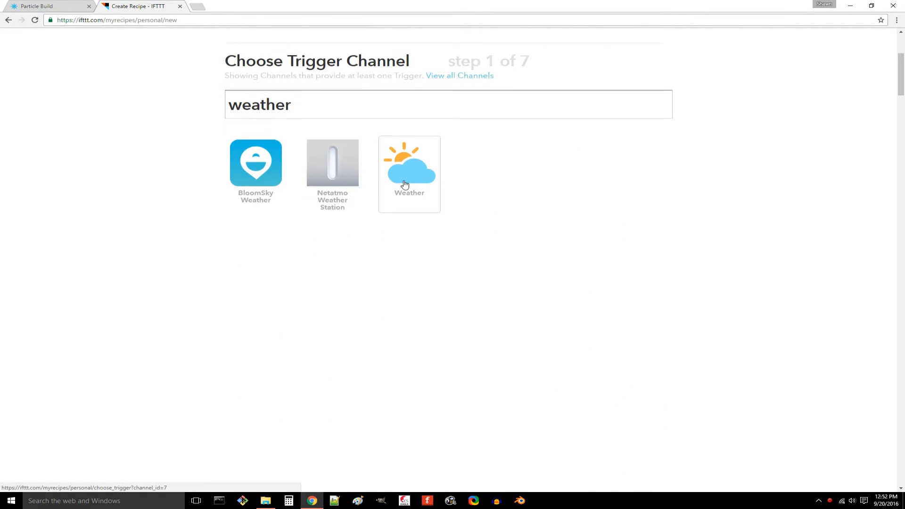
pyautogui.click(409, 174)
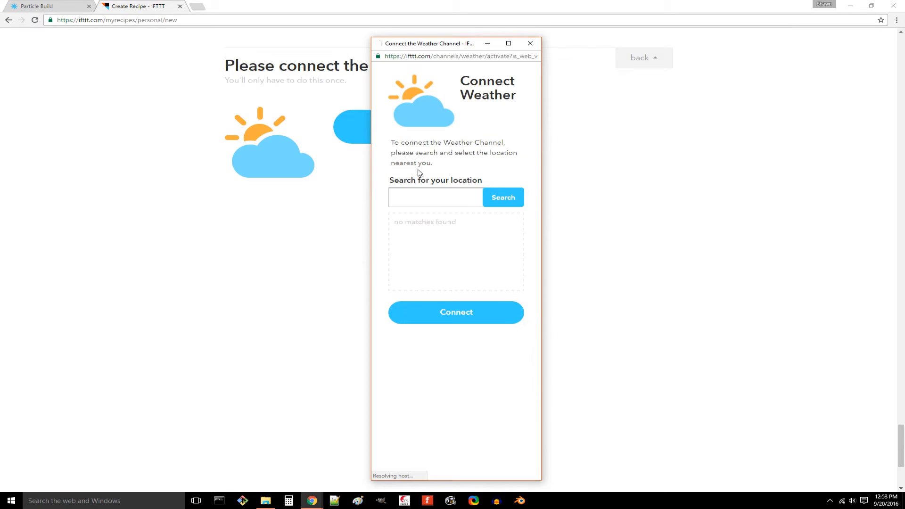
pyautogui.click(456, 312)
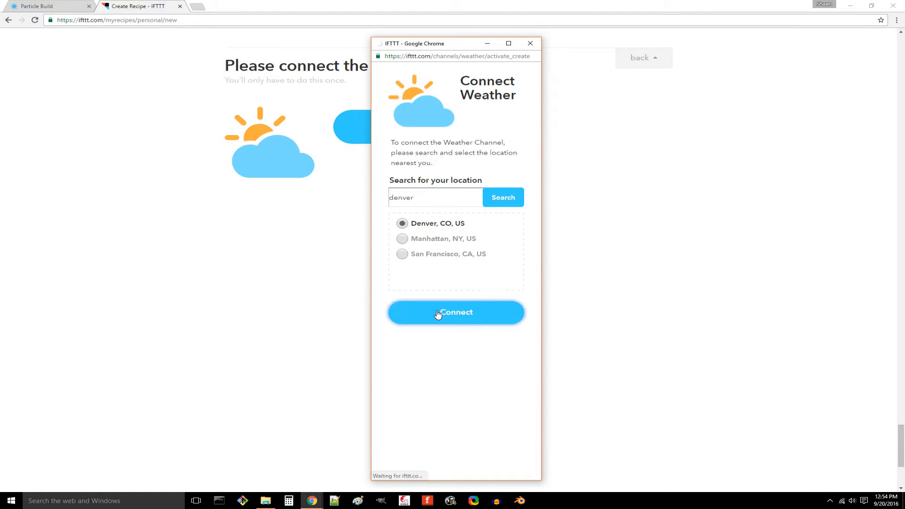
pyautogui.click(456, 312)
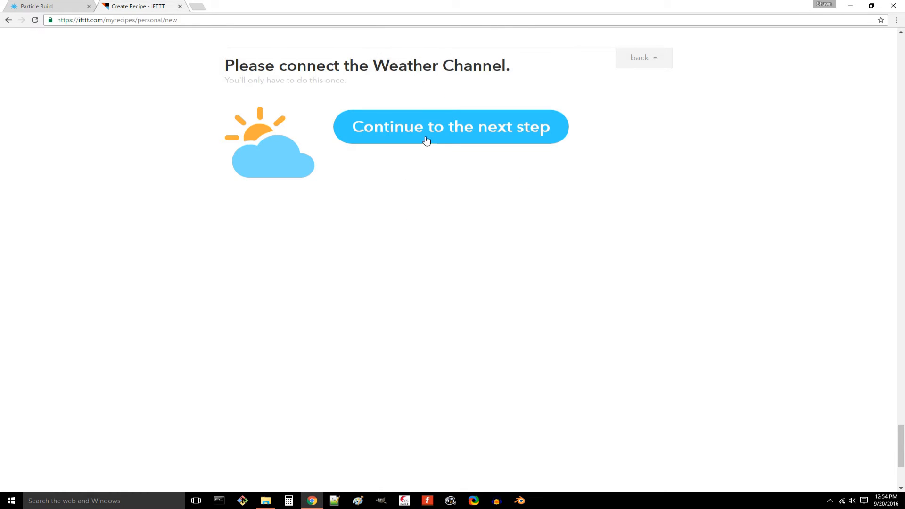
pyautogui.click(451, 127)
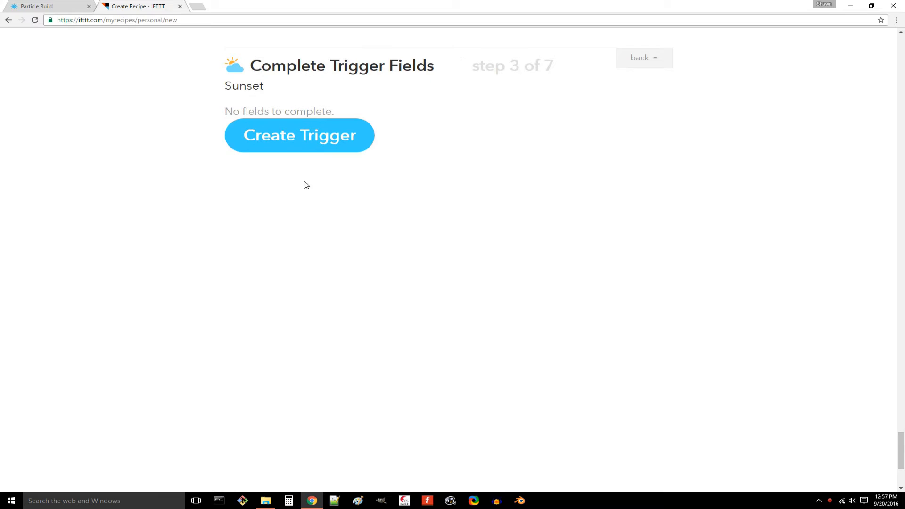
pyautogui.click(299, 135)
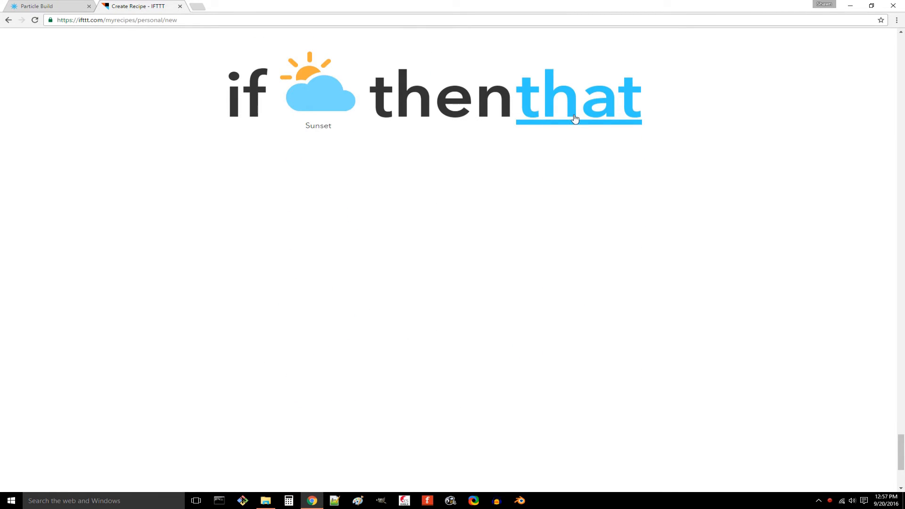
# Pick Particle as the action channel, sign in and authorize IFTTT access to the devices.
pyautogui.click(577, 96)
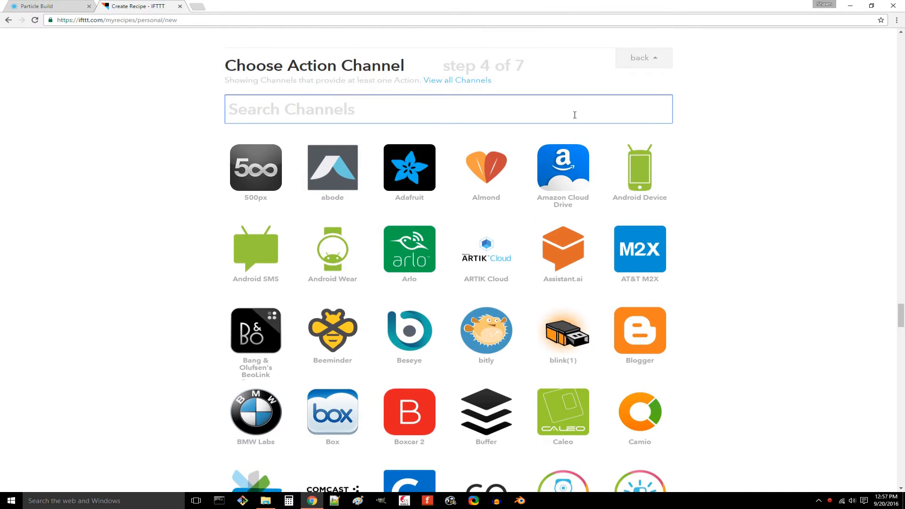
pyautogui.write('particle')
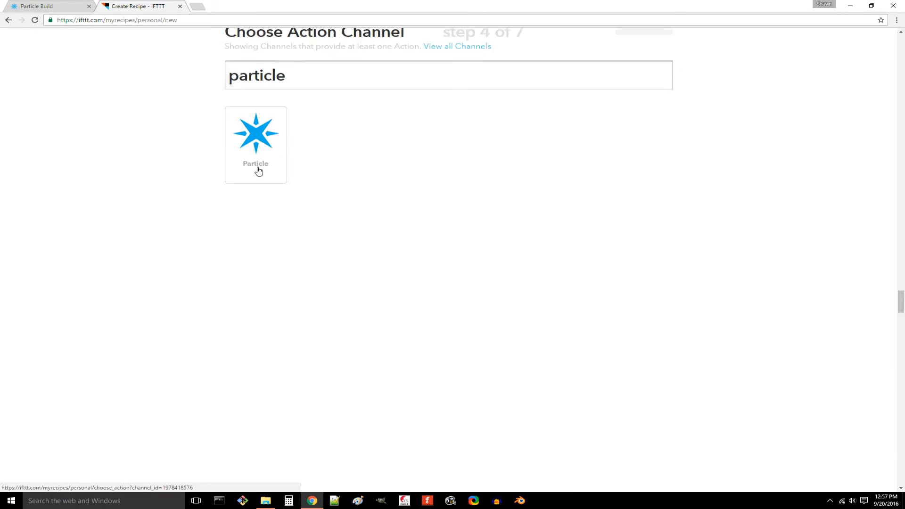
pyautogui.click(256, 145)
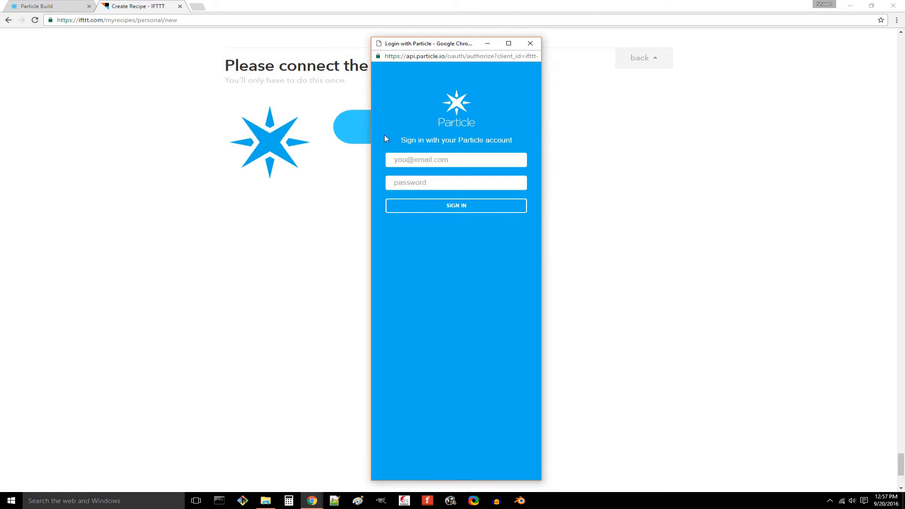
pyautogui.click(456, 160)
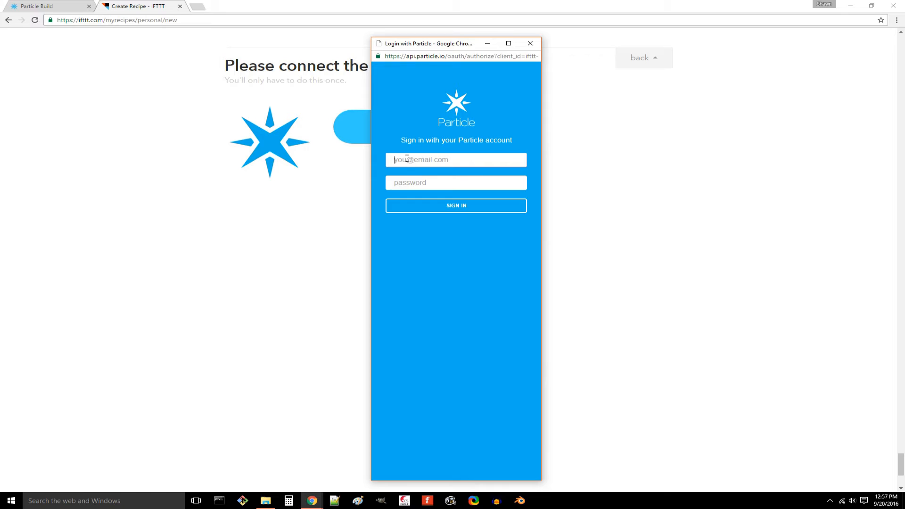
pyautogui.click(455, 206)
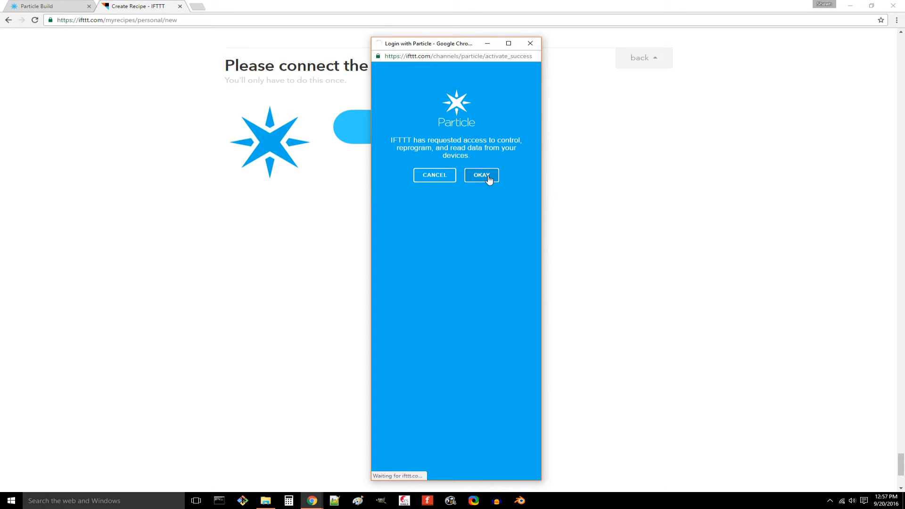
pyautogui.click(481, 175)
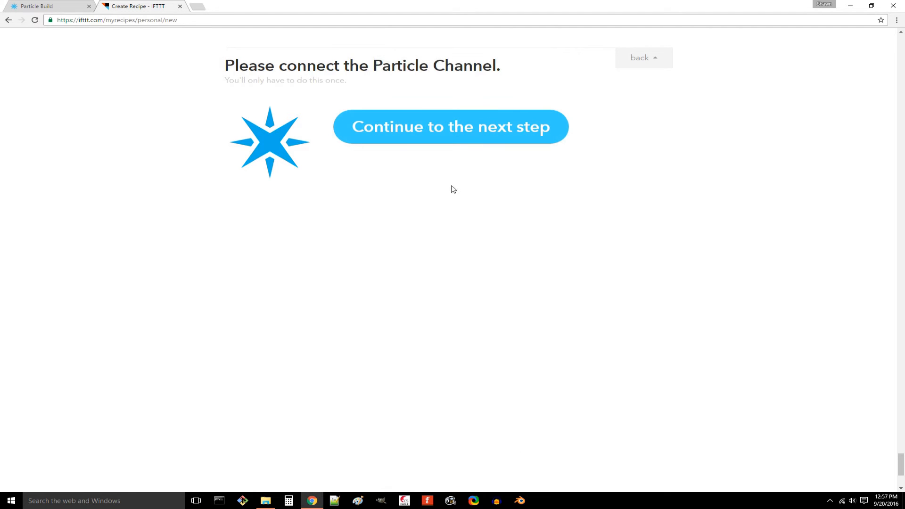
pyautogui.click(450, 126)
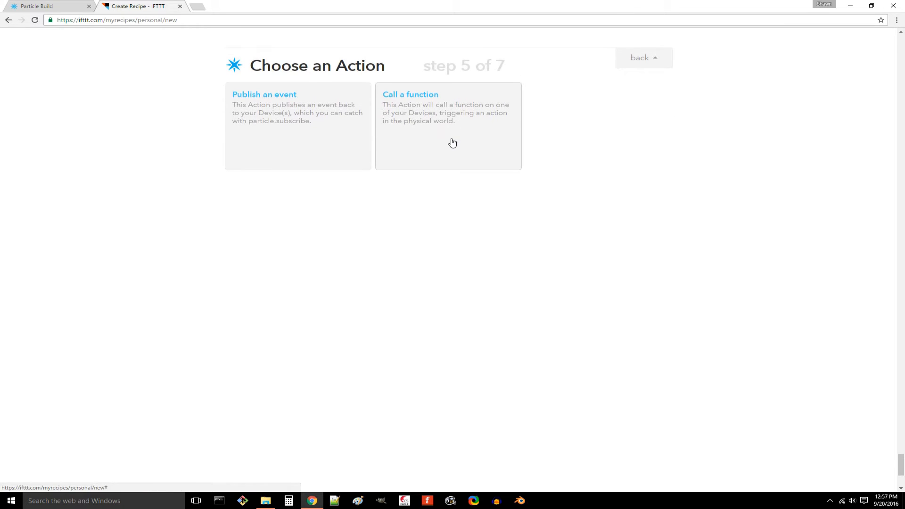
# Call the switch function on raptor_captain with input 'on' and create the recipe.
pyautogui.click(448, 107)
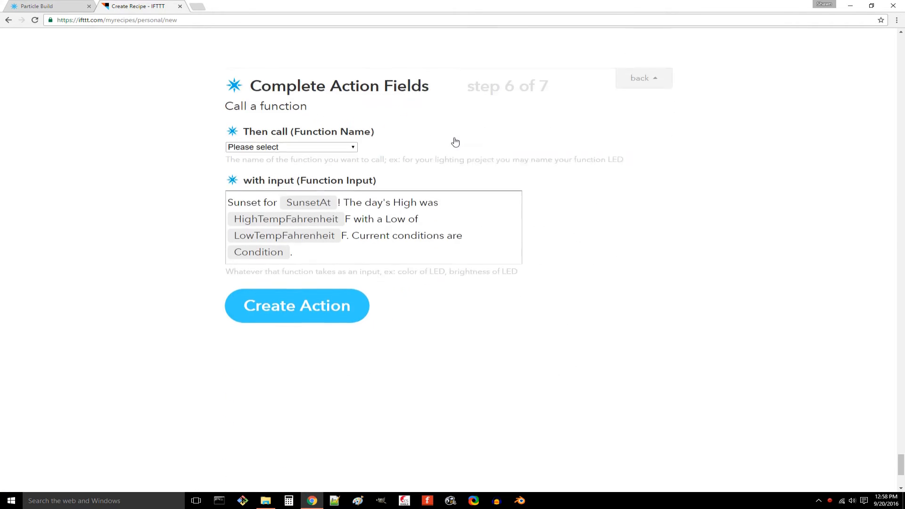
pyautogui.click(291, 147)
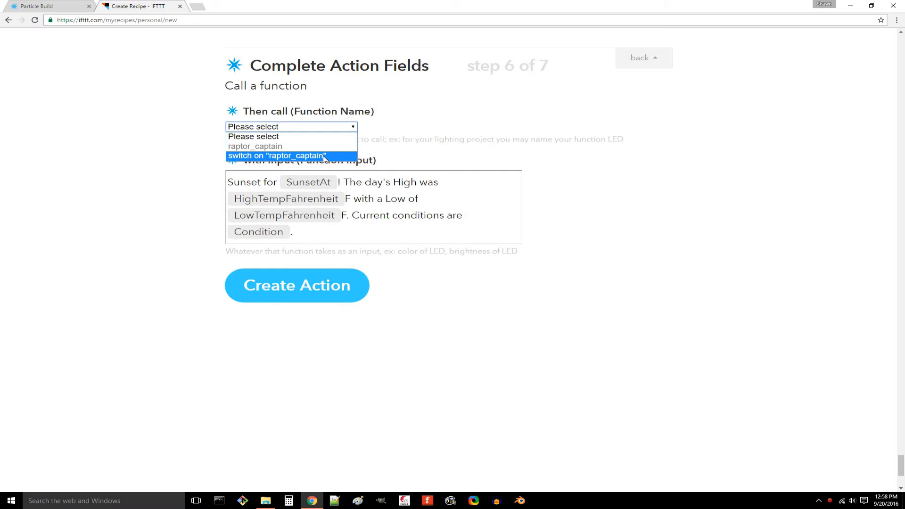
pyautogui.click(276, 155)
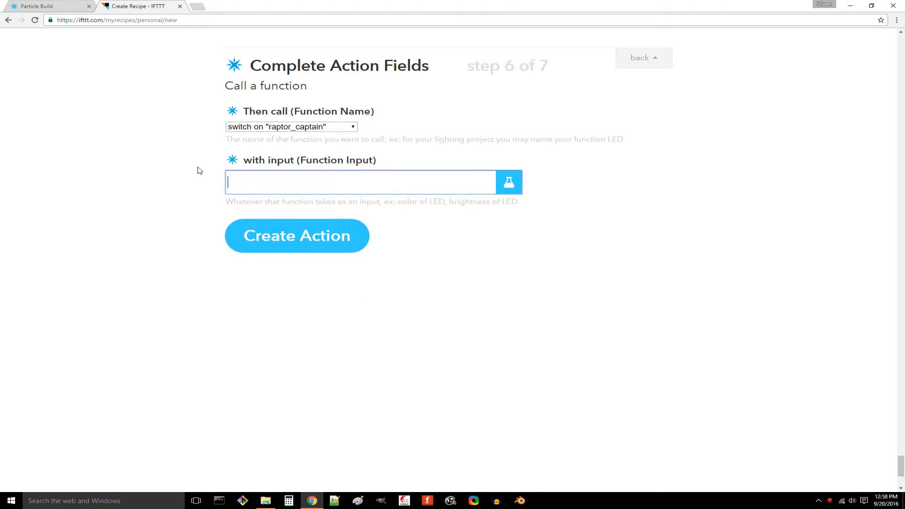
pyautogui.write('on')
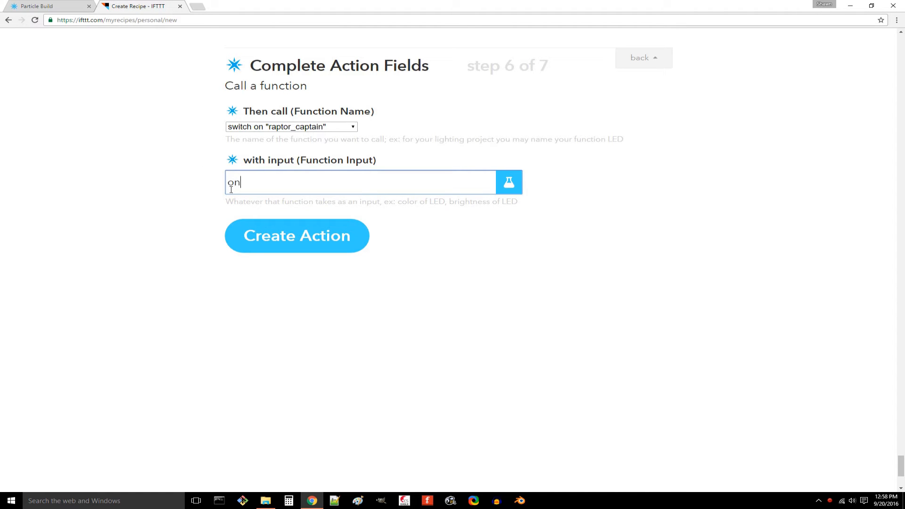
pyautogui.click(297, 235)
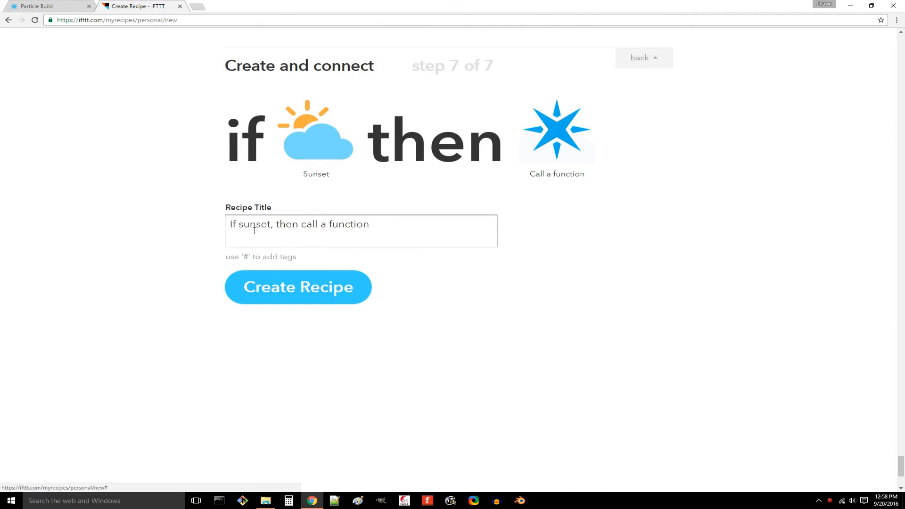
pyautogui.click(298, 286)
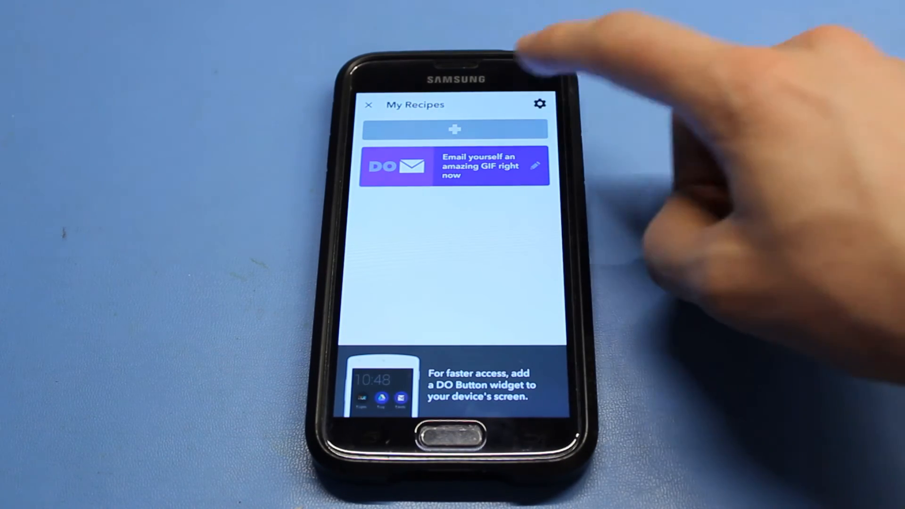
# Start a new DO recipe and pick the Particle channel.
pyautogui.click(454, 129)
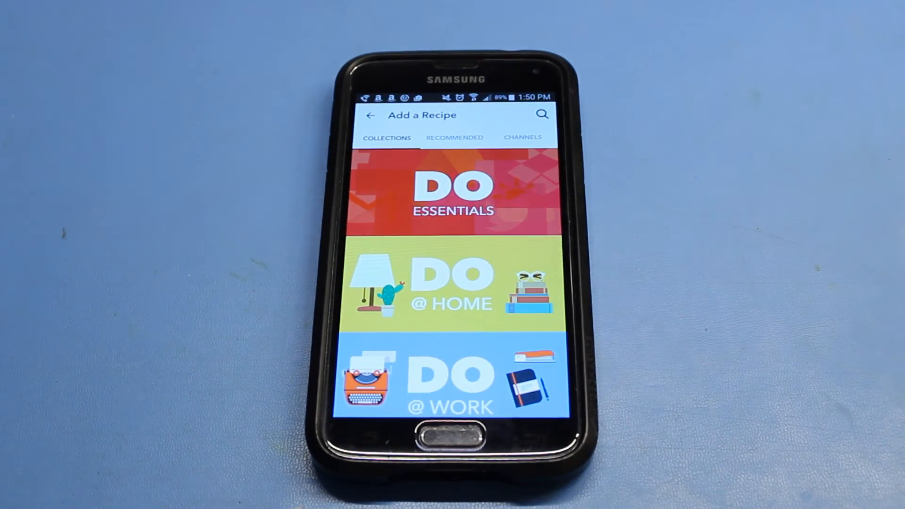
pyautogui.click(521, 138)
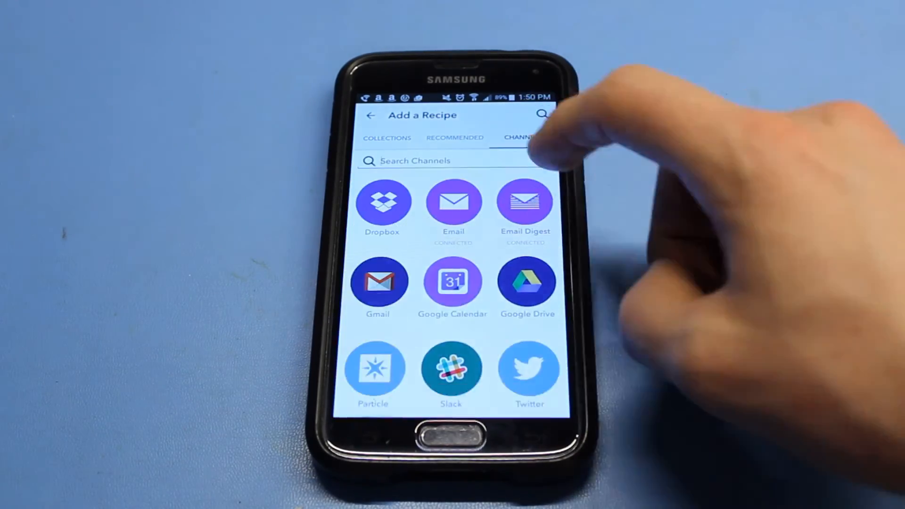
pyautogui.write('part')
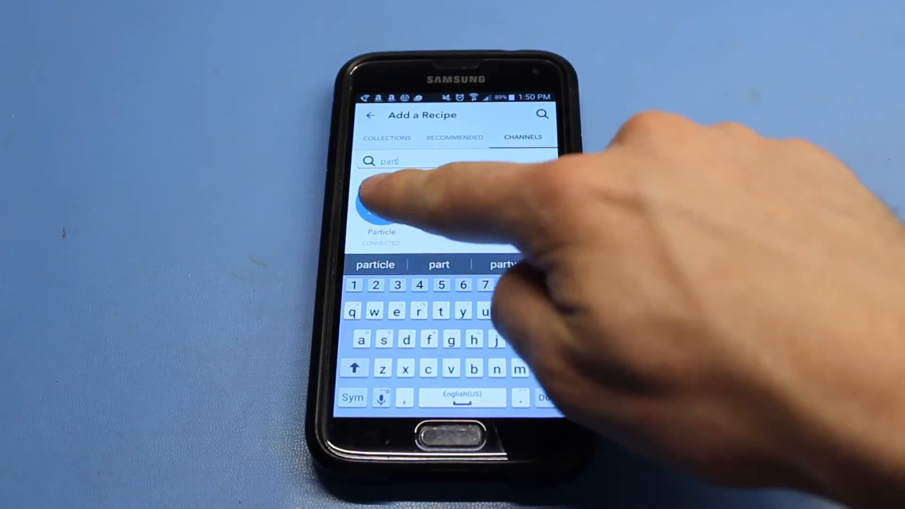
pyautogui.click(381, 220)
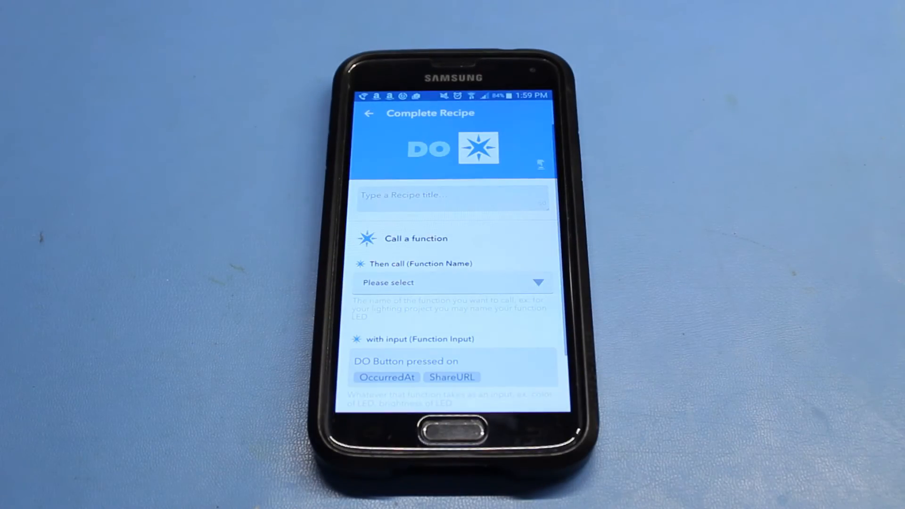
# Title it 'Turn lamp off', select switch on raptor_captain with input 'off', and add the recipe.
pyautogui.write('Turn lamp on')
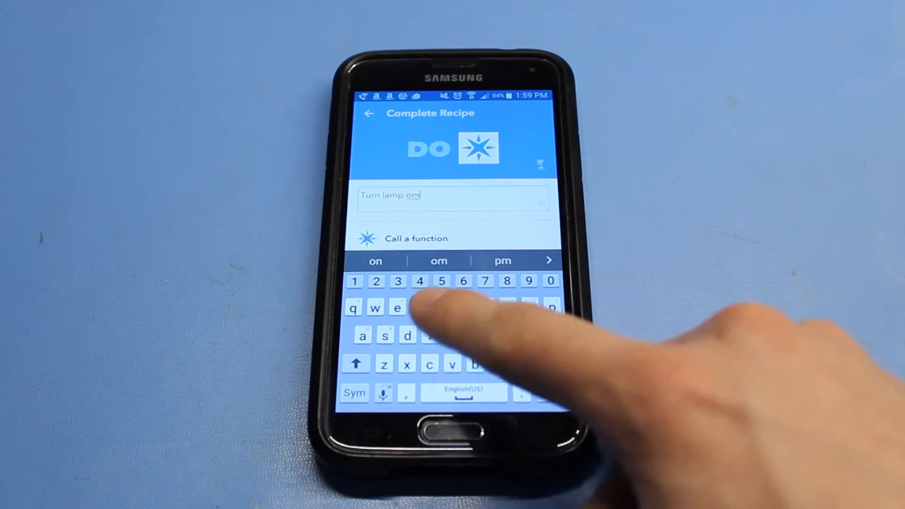
pyautogui.click(415, 239)
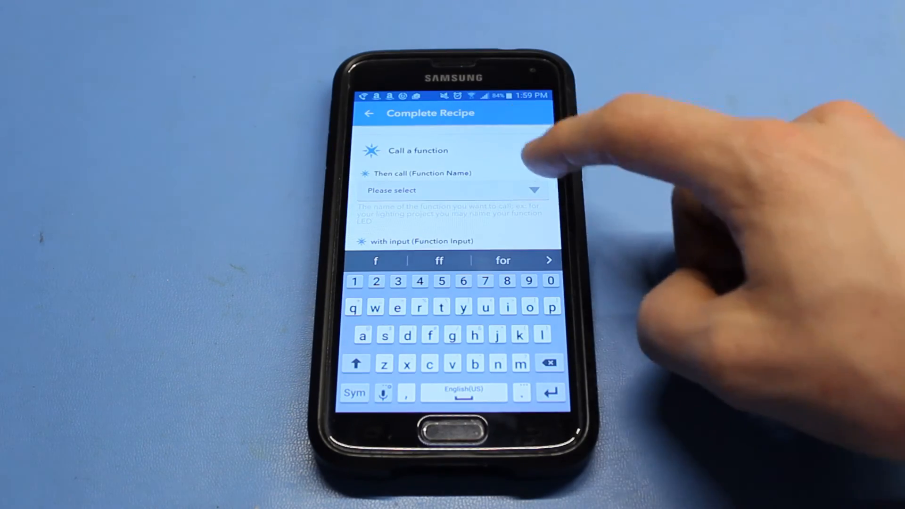
pyautogui.click(453, 190)
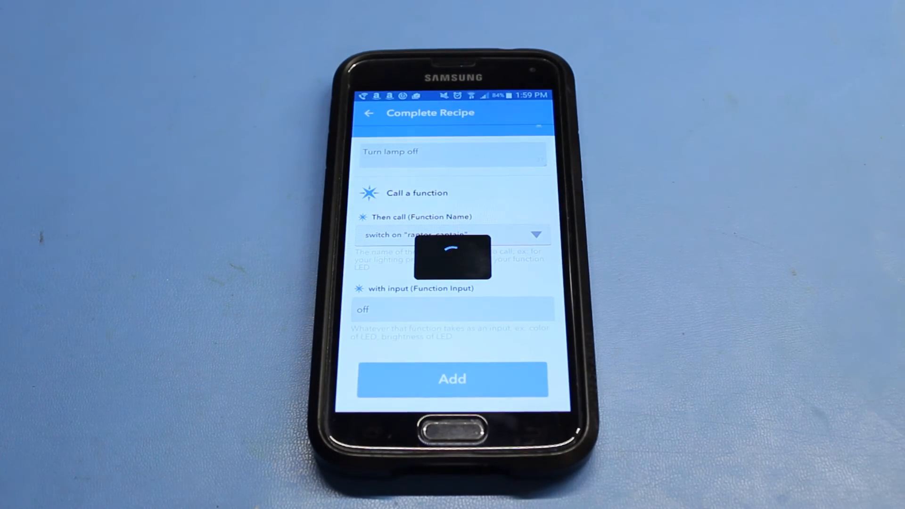
pyautogui.click(451, 378)
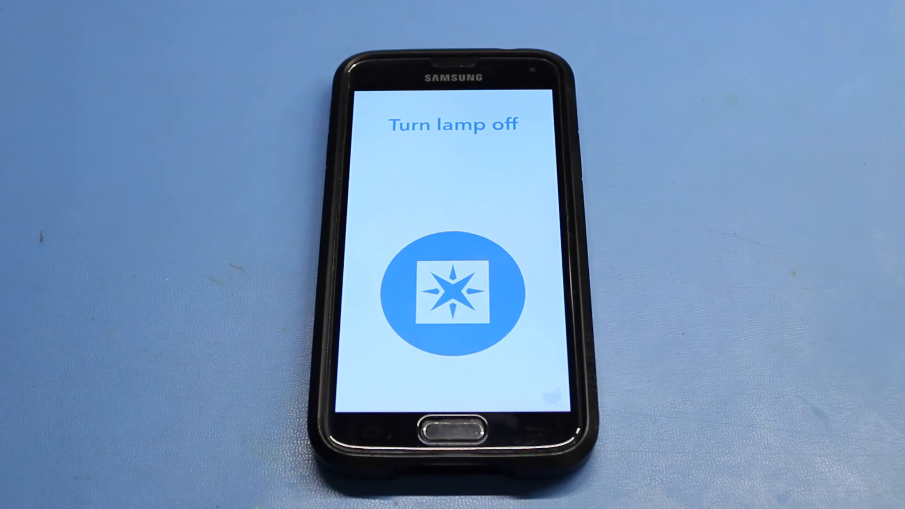